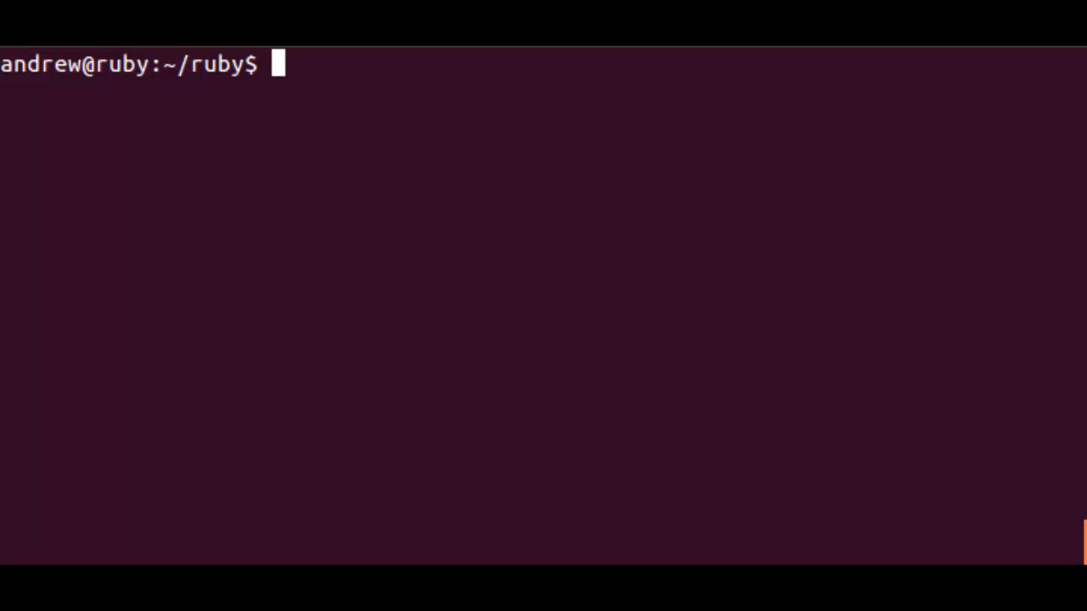
pyautogui.moveTo(371, 304)
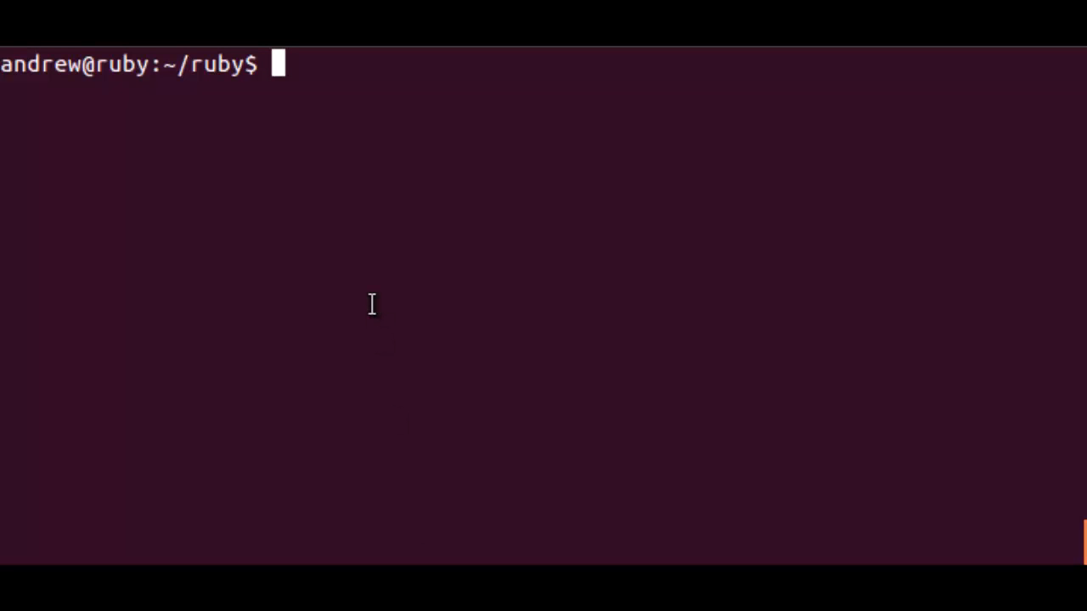
# Launch Interactive Ruby (irb) from the ~/ruby shell prompt, correcting the mistyped command.
pyautogui.write('irt')
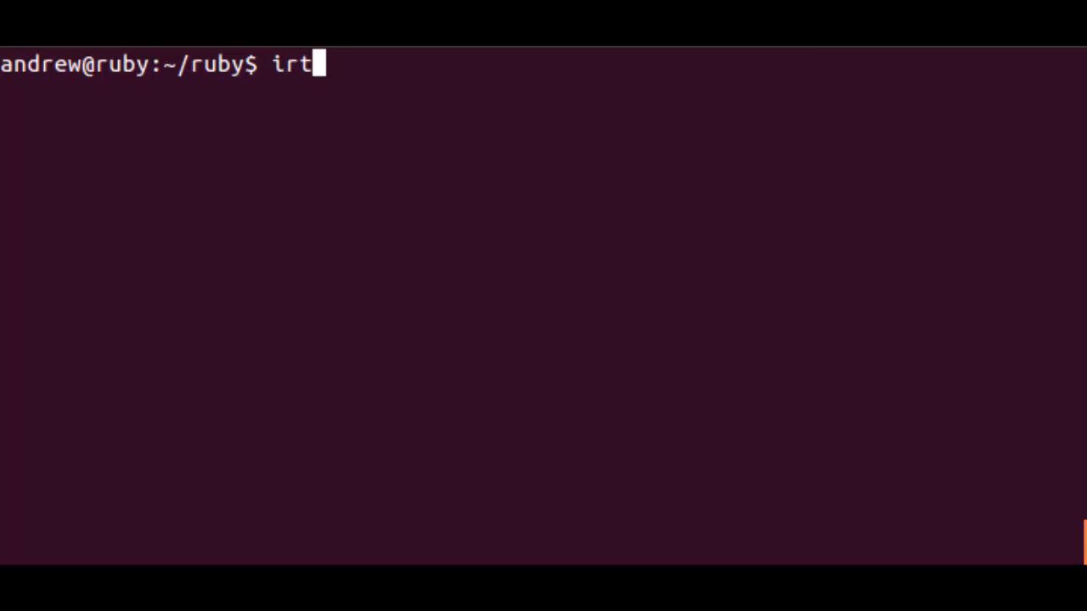
pyautogui.press('Return')
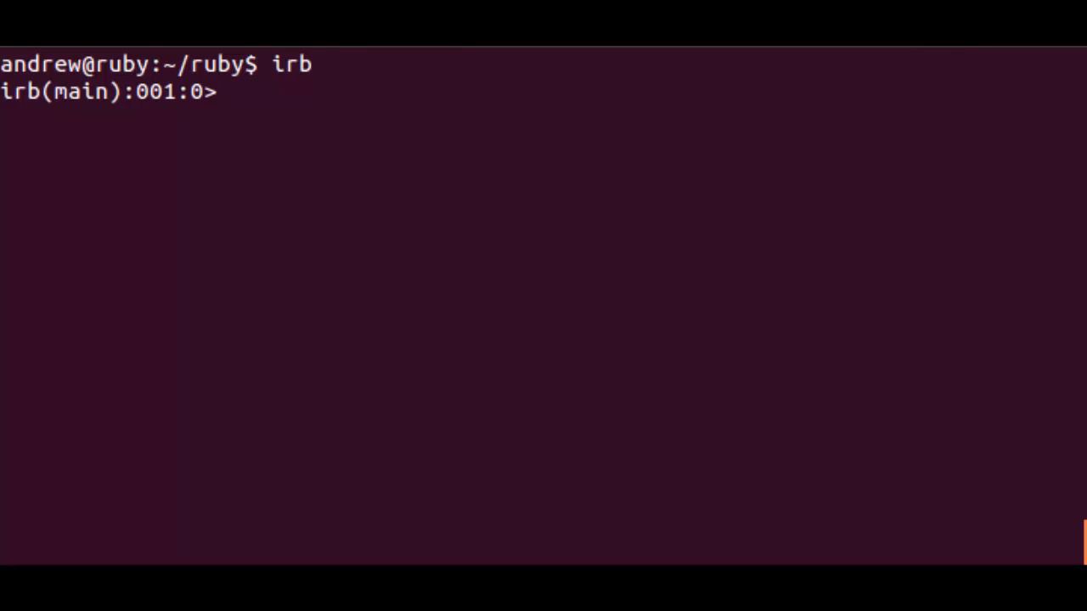
# Evaluate 7 / 4, which returns 1, then 7.0 / 4, which returns 1.75.
pyautogui.write('7 / 4')
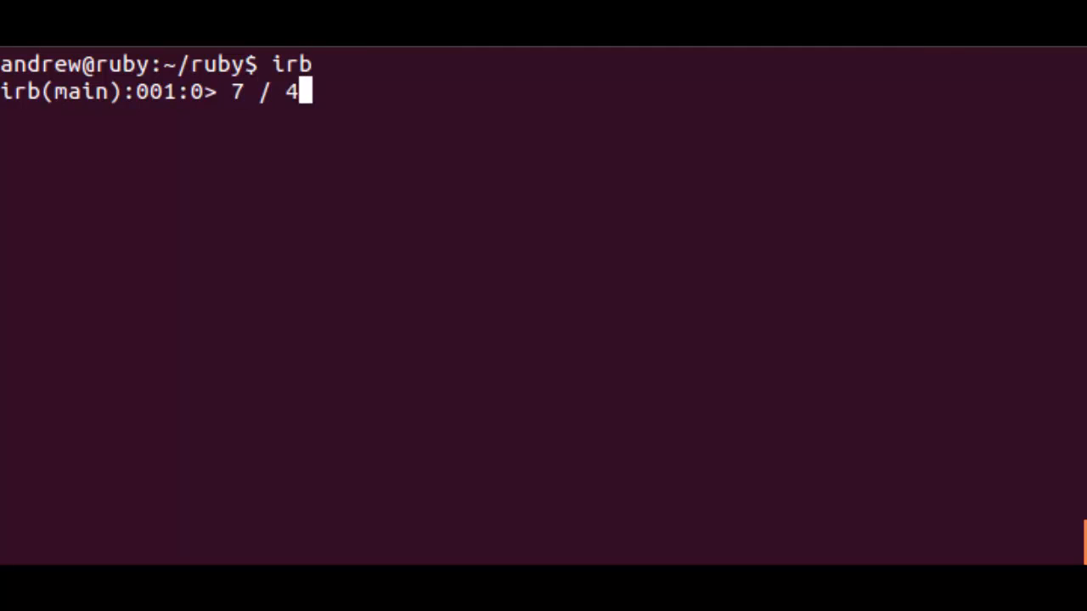
pyautogui.press('Return')
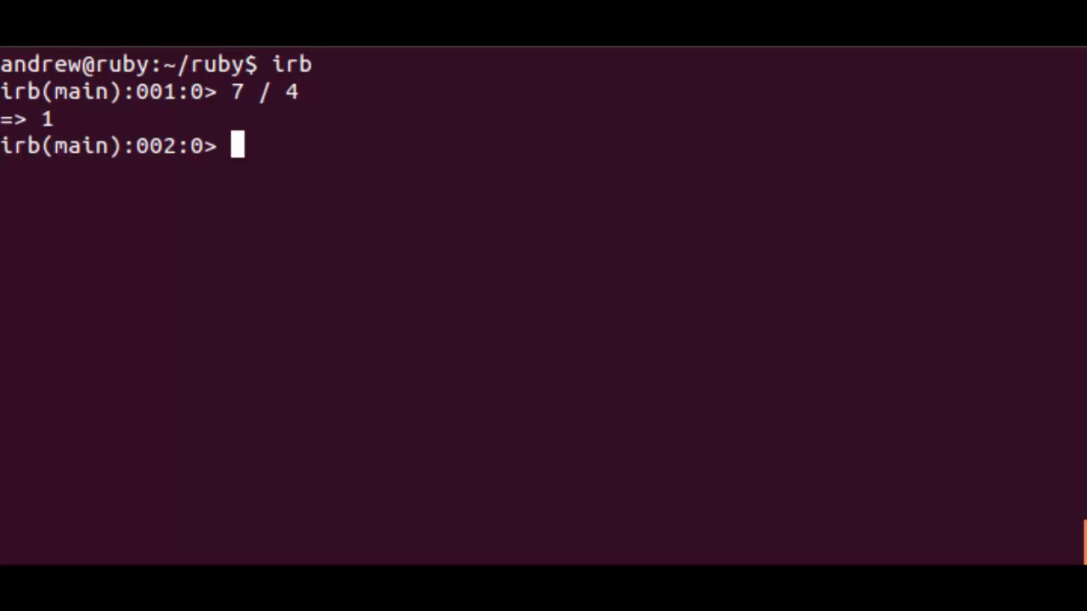
pyautogui.write('7 / 4')
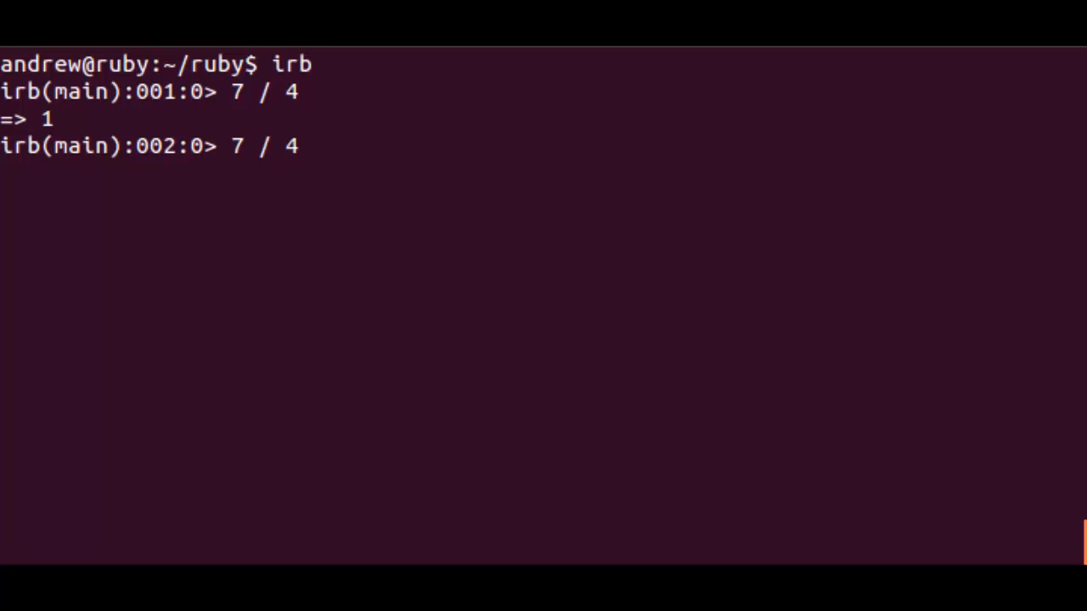
pyautogui.write('.0')
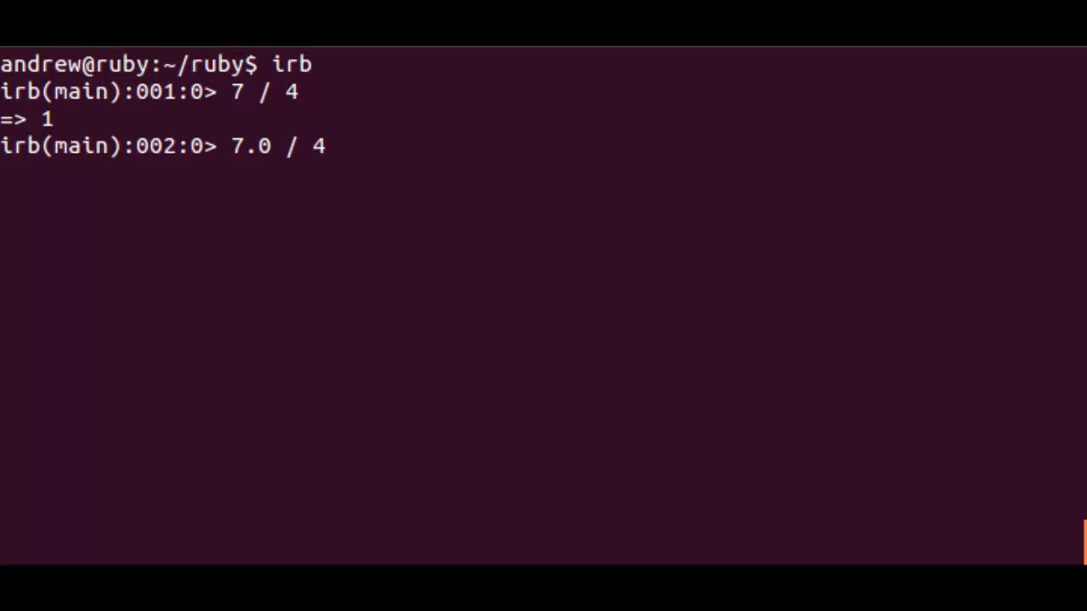
pyautogui.press('Return')
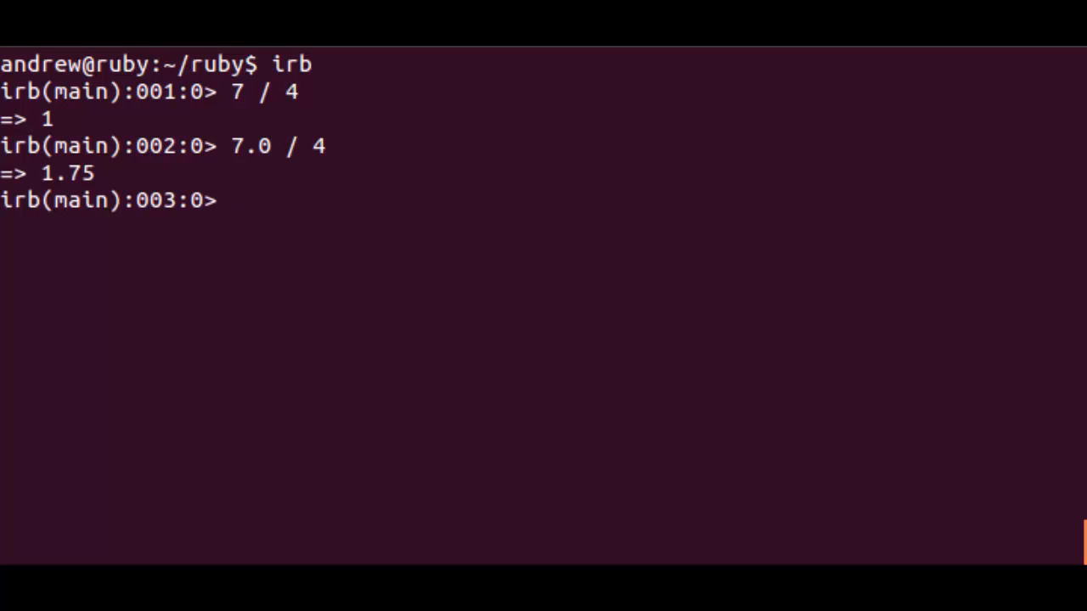
# Evaluate 7 / 4.to_f, which also returns 1.75.
pyautogui.write('7.0 / 4')
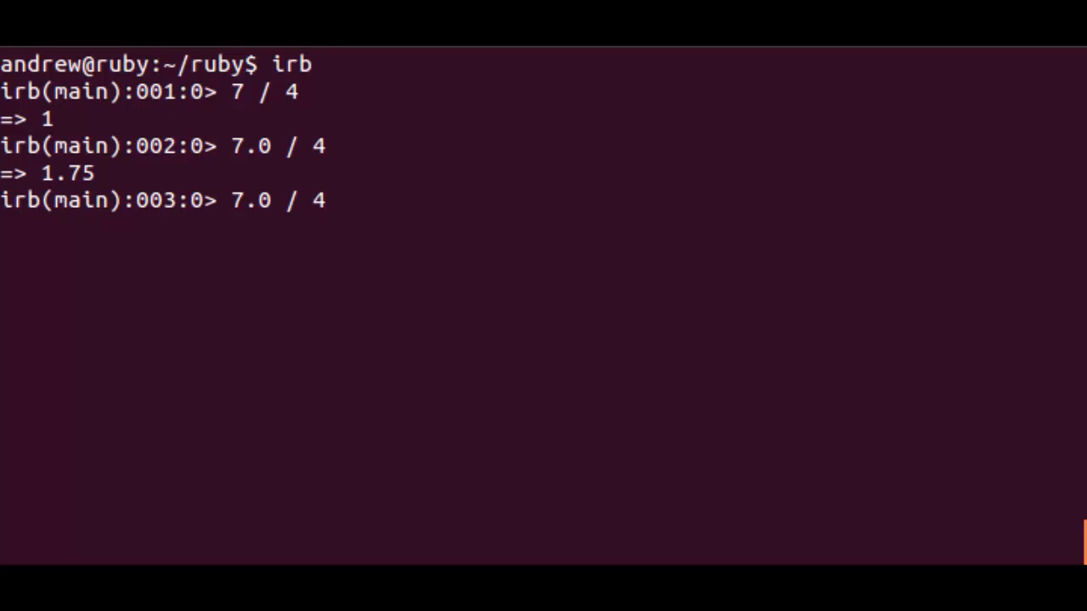
pyautogui.press('BackSpace')
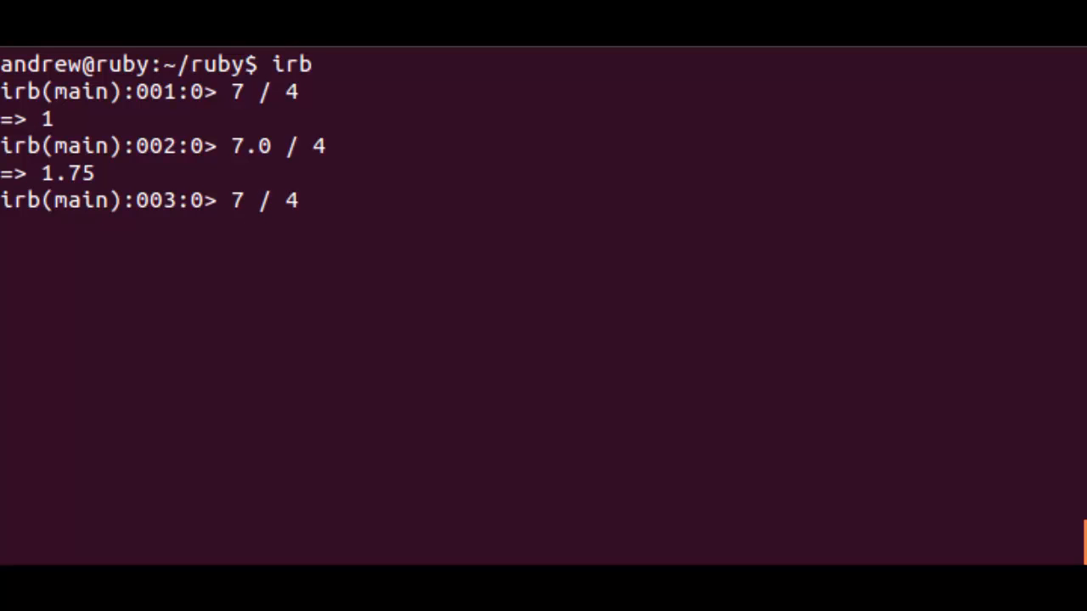
pyautogui.write('.to_')
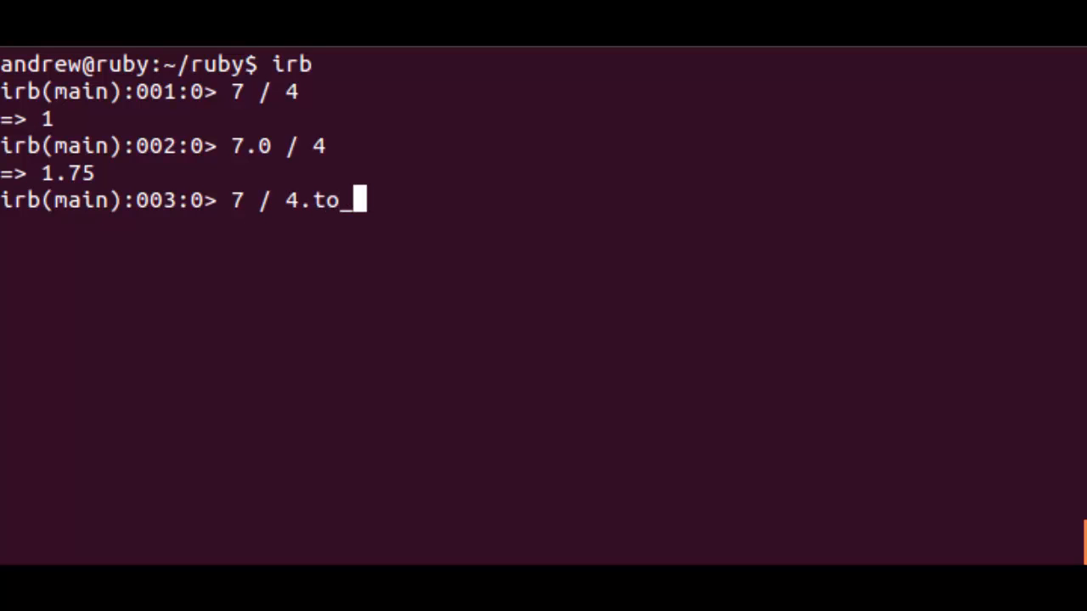
pyautogui.press('Return')
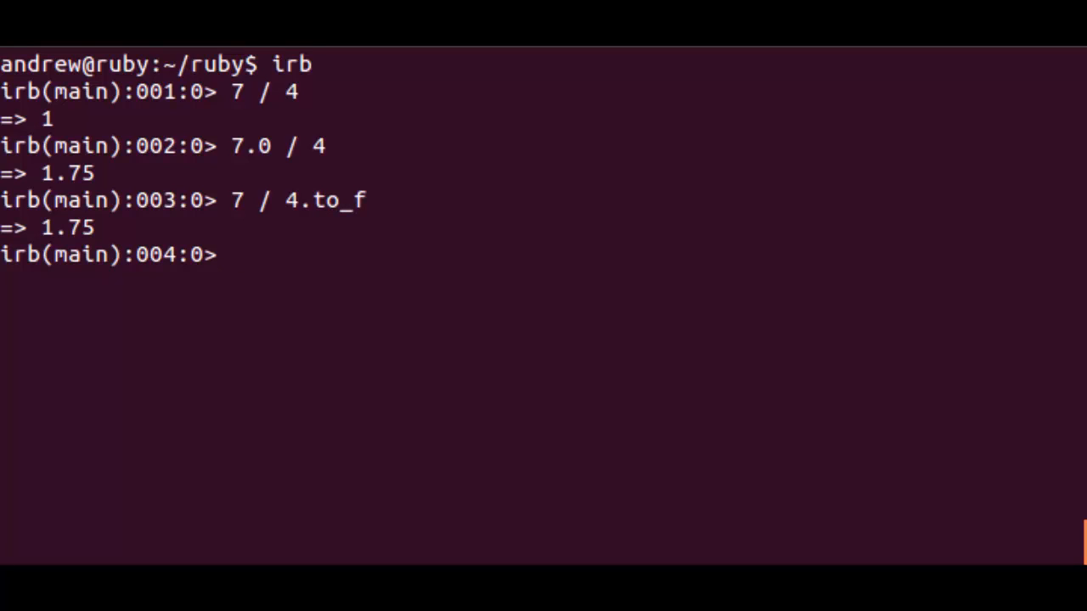
# Show the value of Math::PI, 3.141592653589793.
pyautogui.write('Mat')
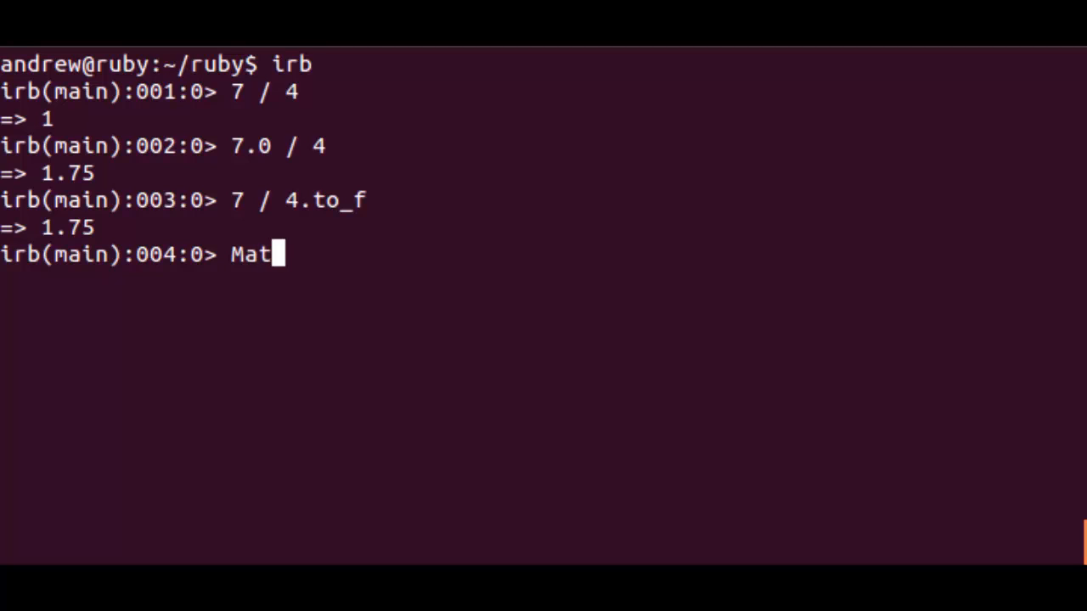
pyautogui.write('h::PI')
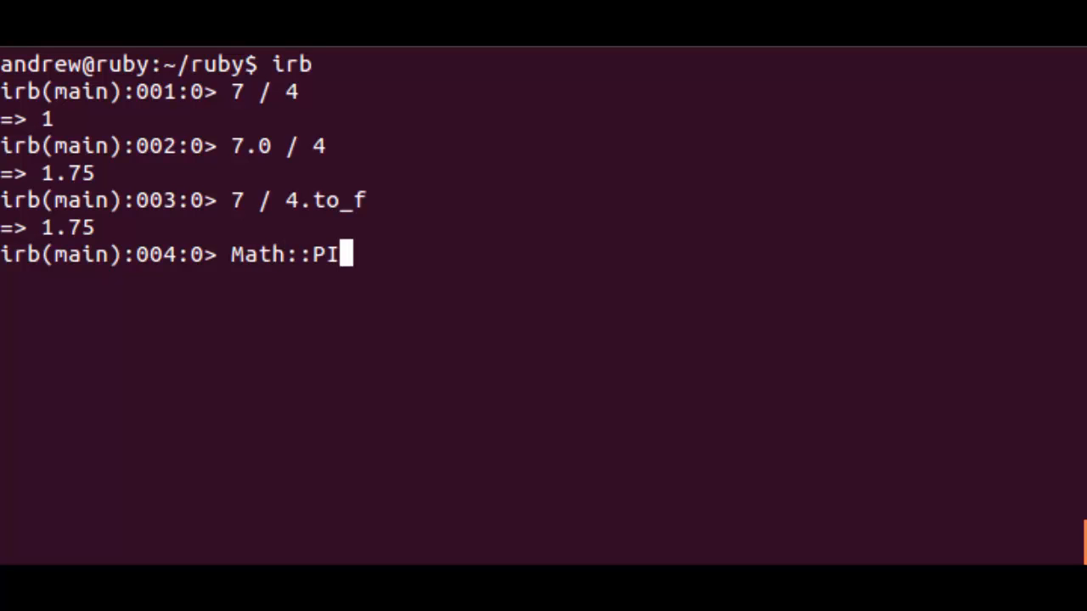
pyautogui.press('Return')
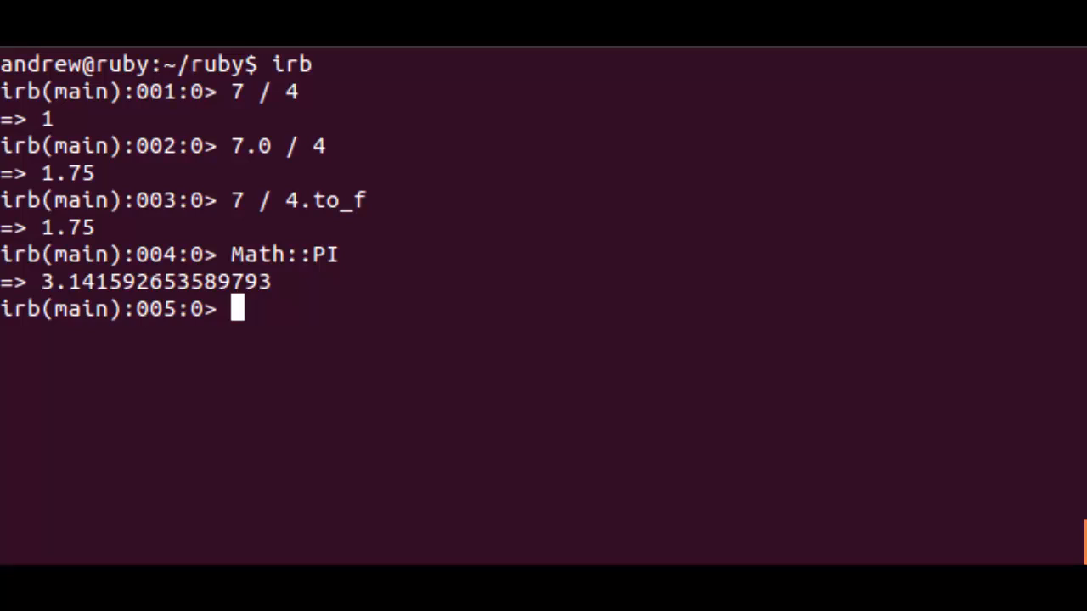
# Format Math::PI with sprintf to two decimals ("3.14"), then three decimals ("3.142").
pyautogui.write('Math::PI')
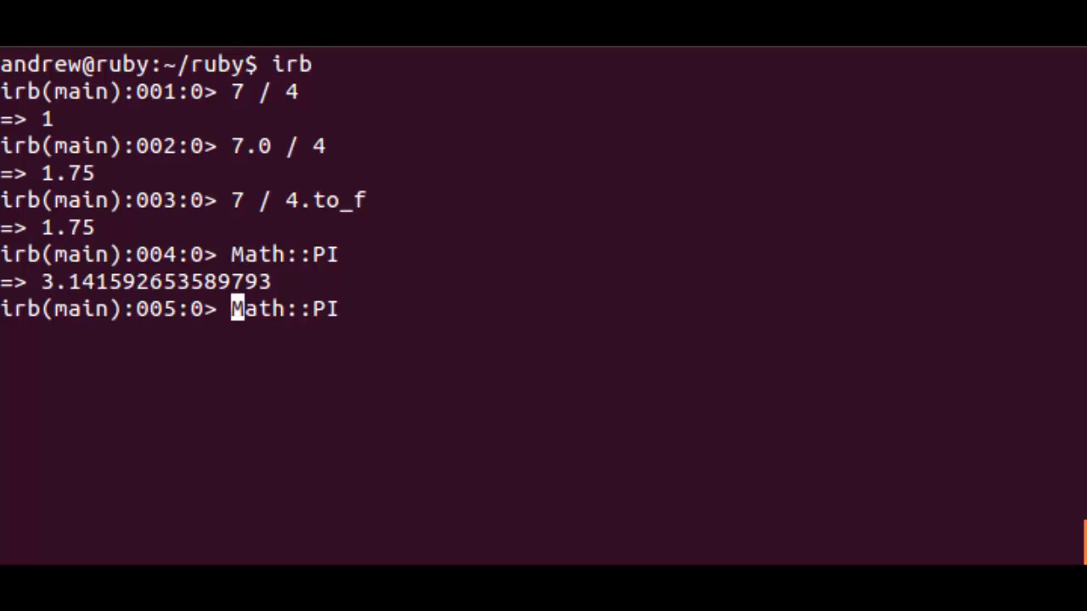
pyautogui.write('sprintf')
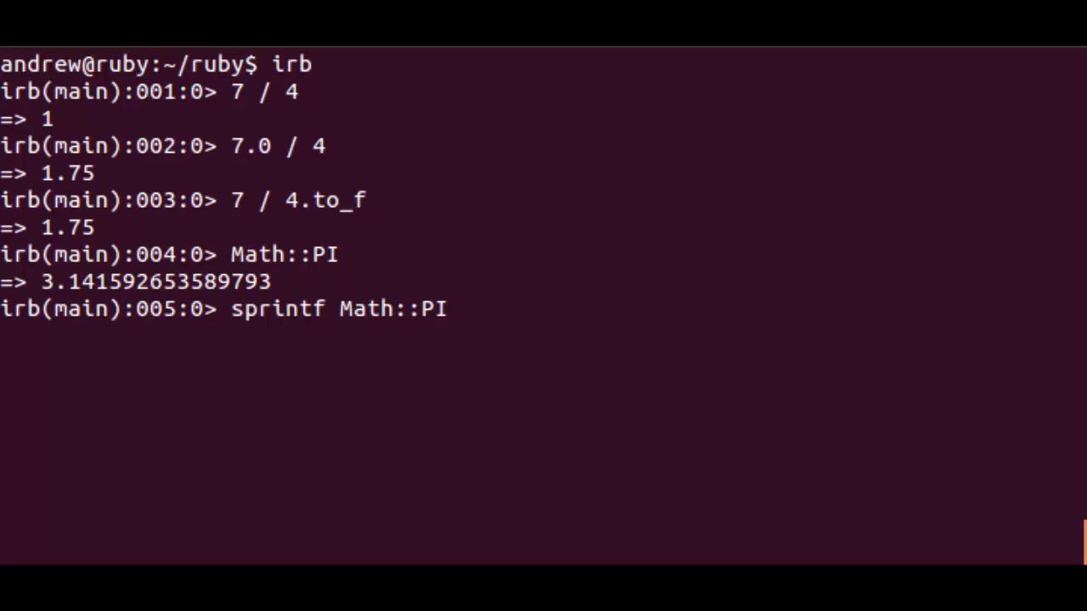
pyautogui.write('"')
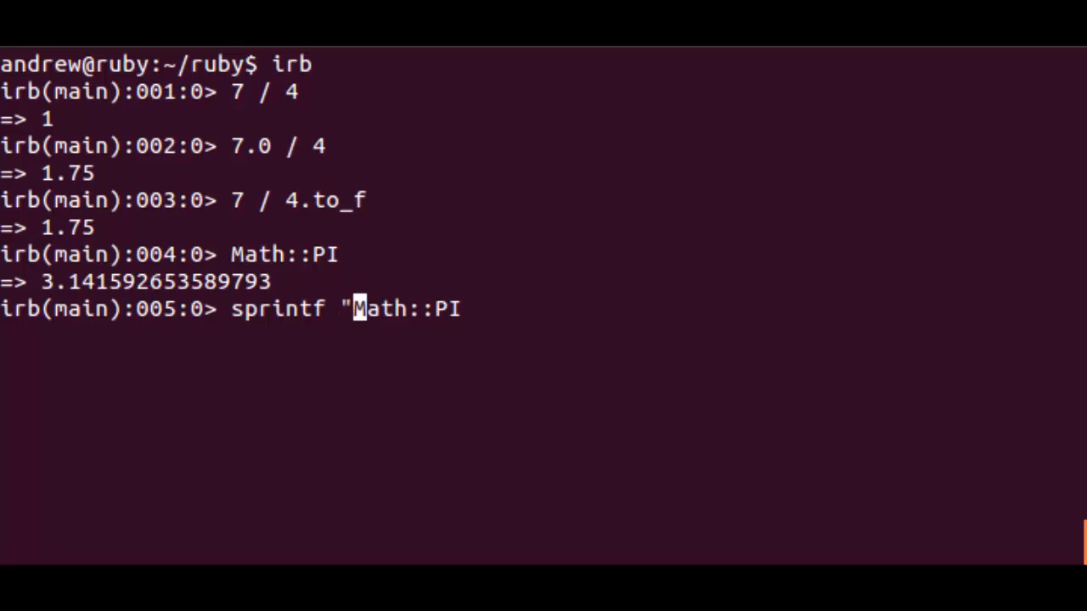
pyautogui.write('%')
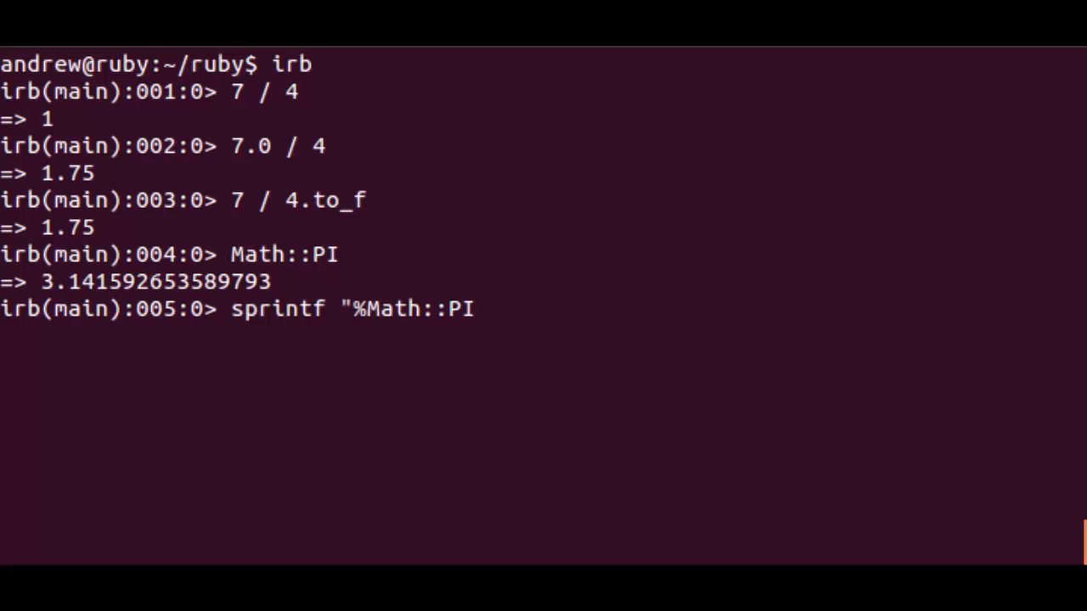
pyautogui.write('.2')
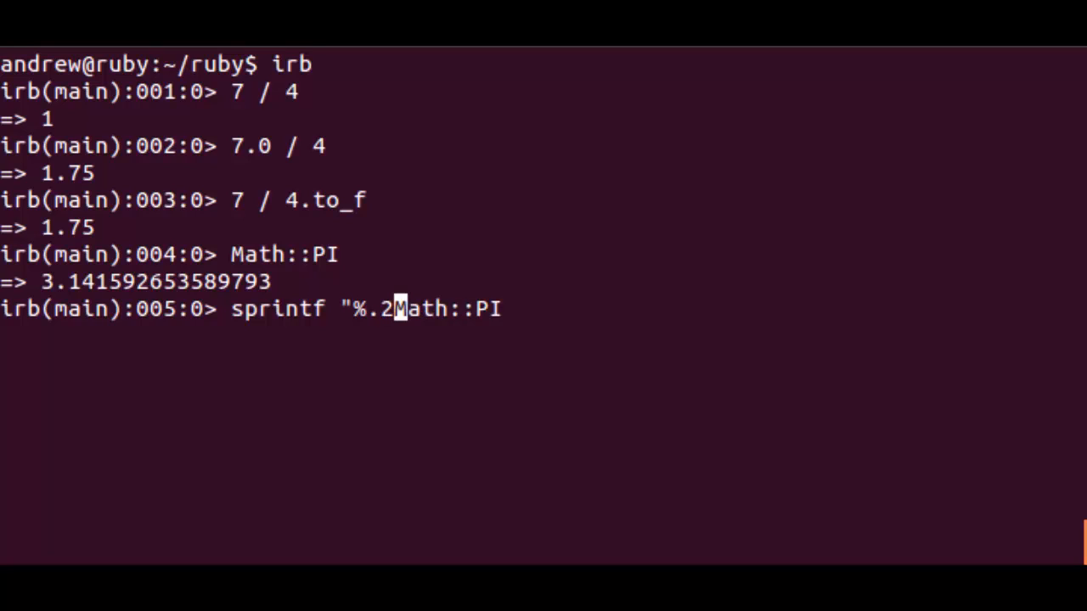
pyautogui.write('f"')
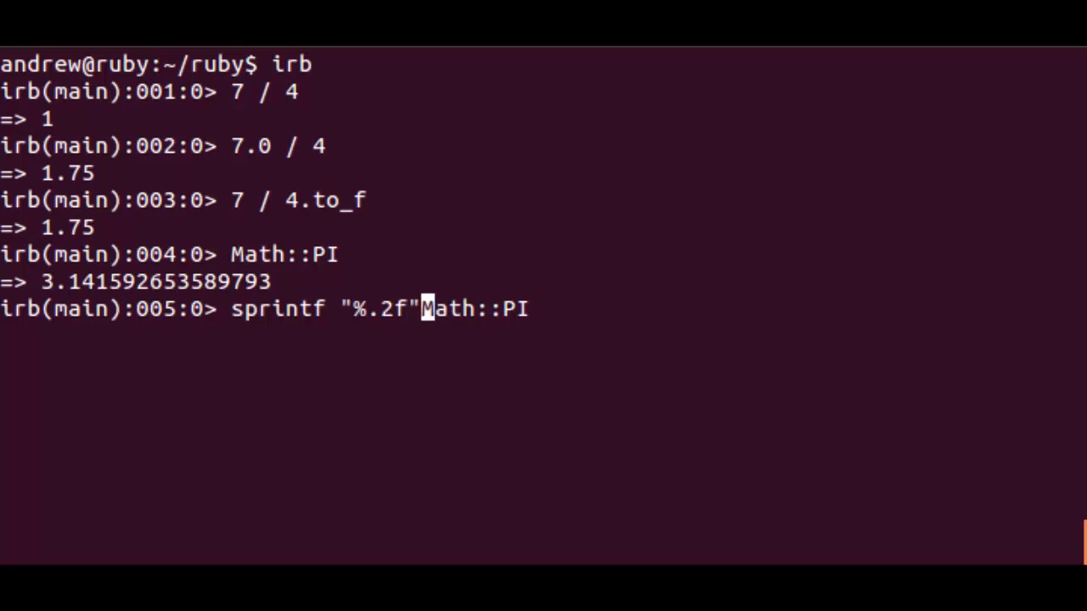
pyautogui.write(',')
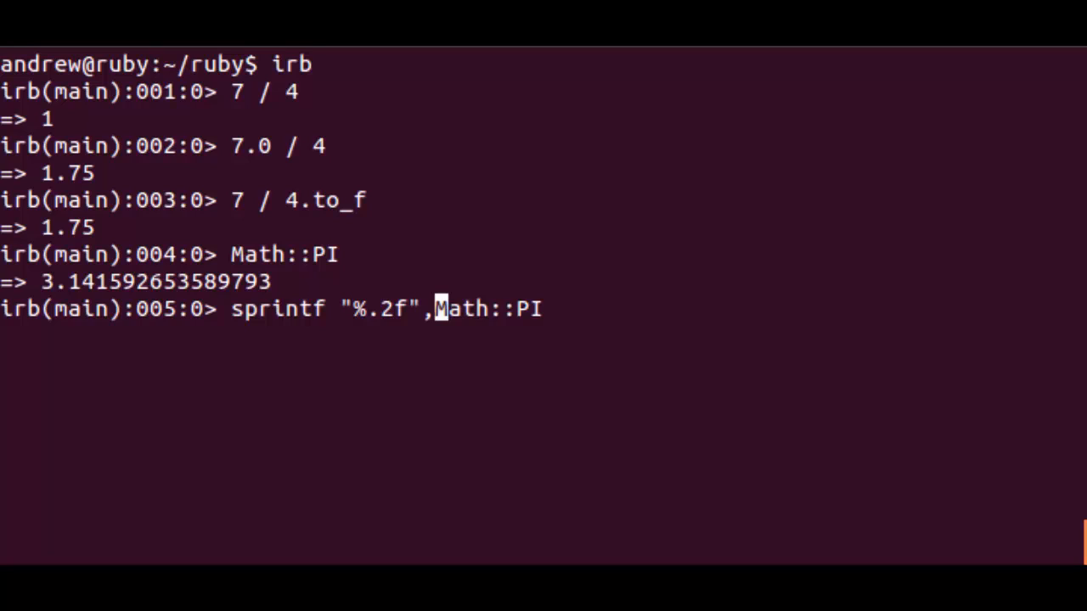
pyautogui.press('Return')
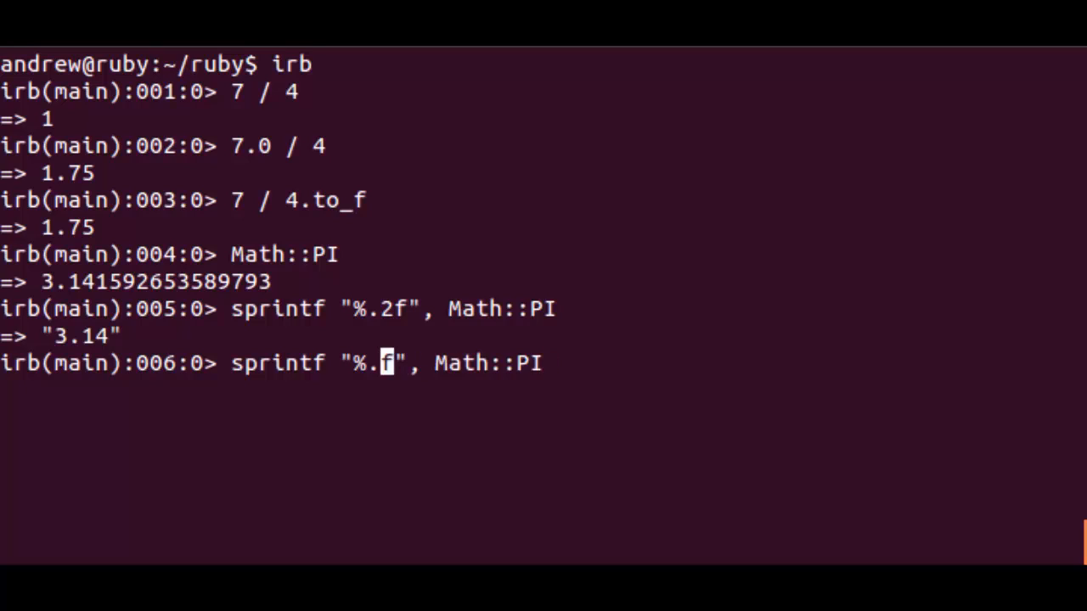
pyautogui.write('3')
pyautogui.press('Return')
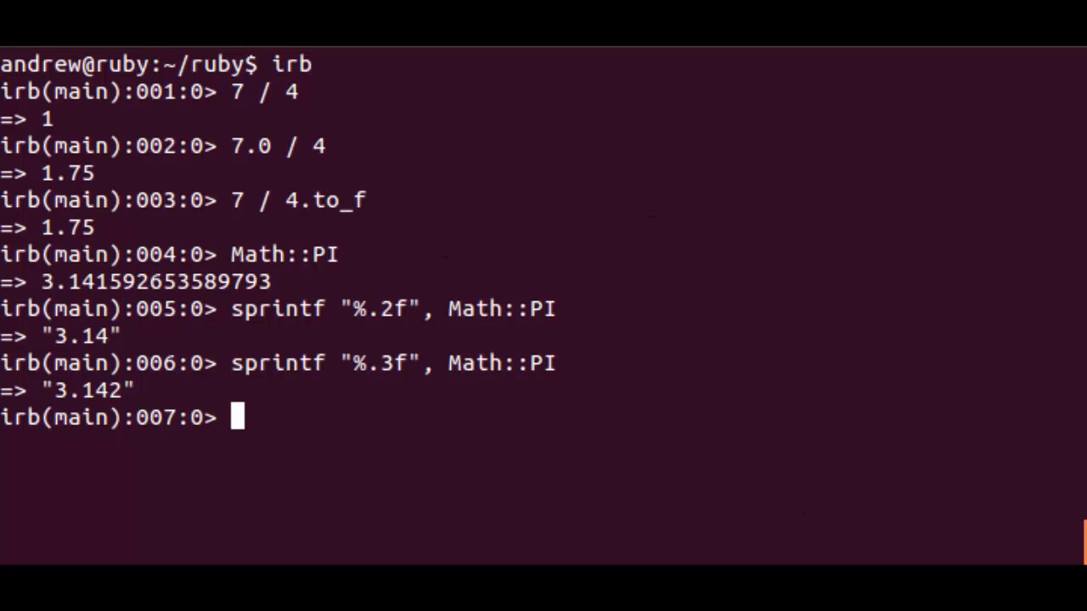
# Print 255 as a decimal literal and as the octal literal 0377.
pyautogui.write('put')
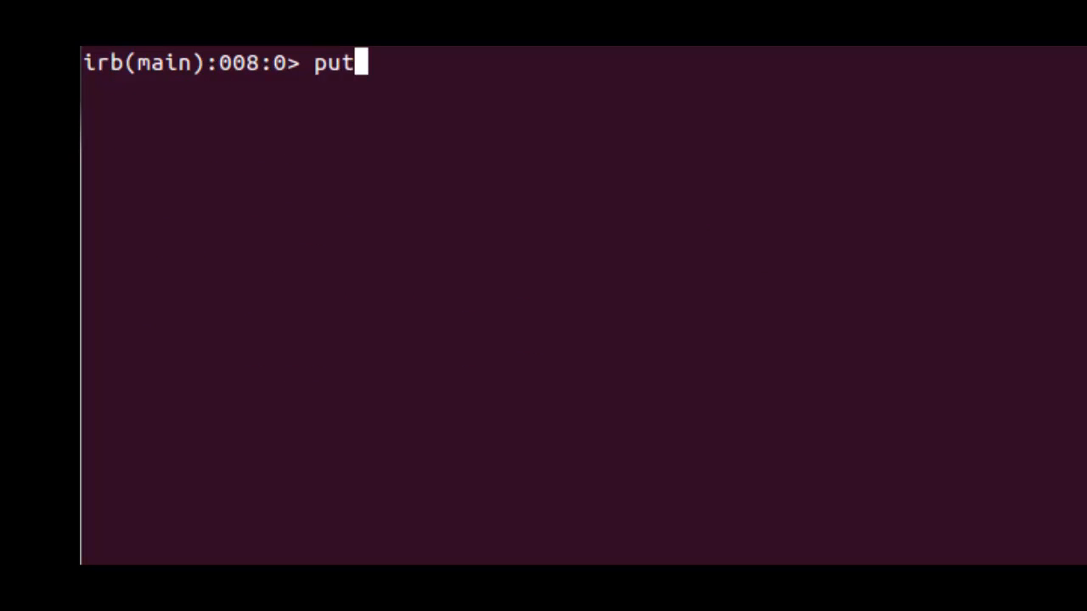
pyautogui.write('s')
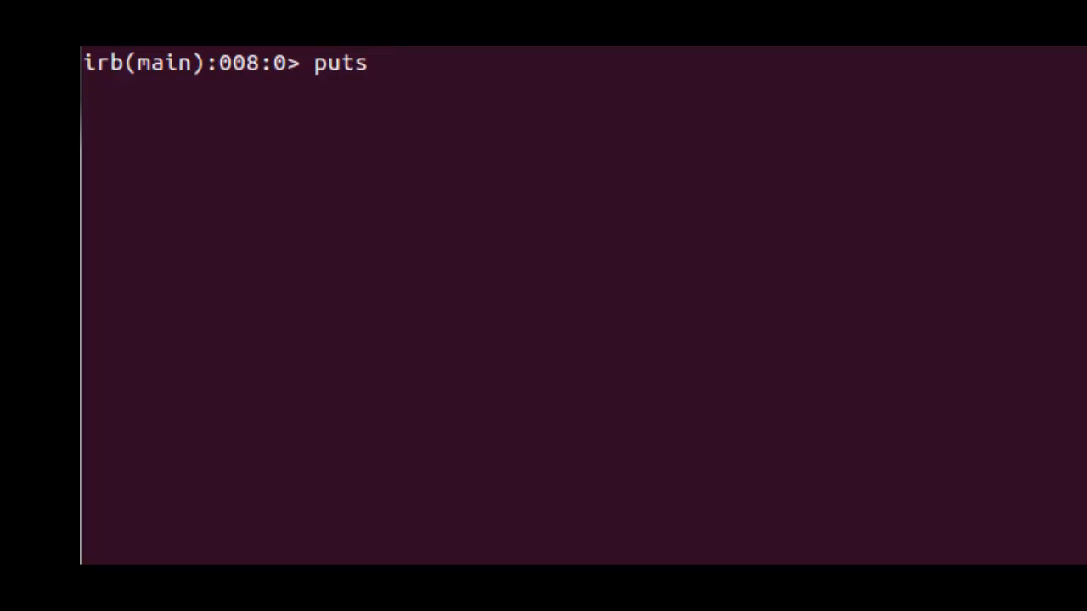
pyautogui.write('25')
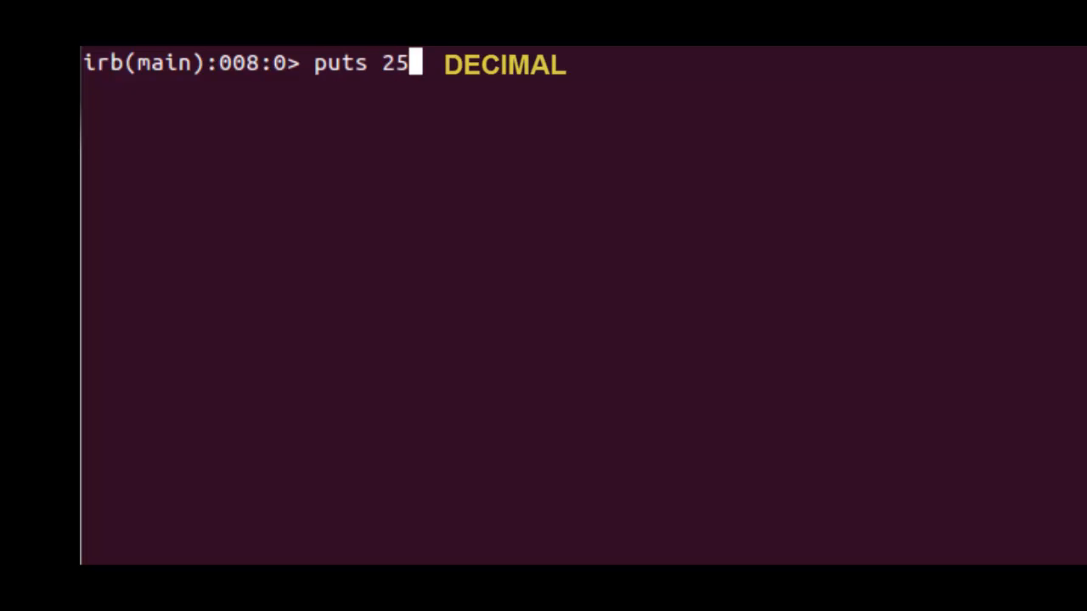
pyautogui.press('Return')
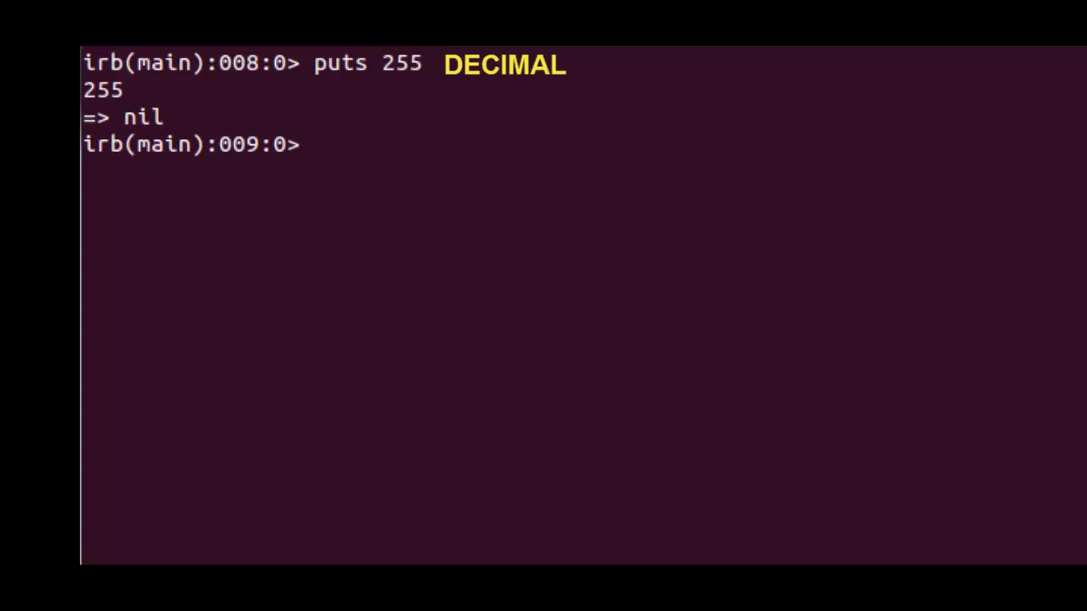
pyautogui.write('puts 25')
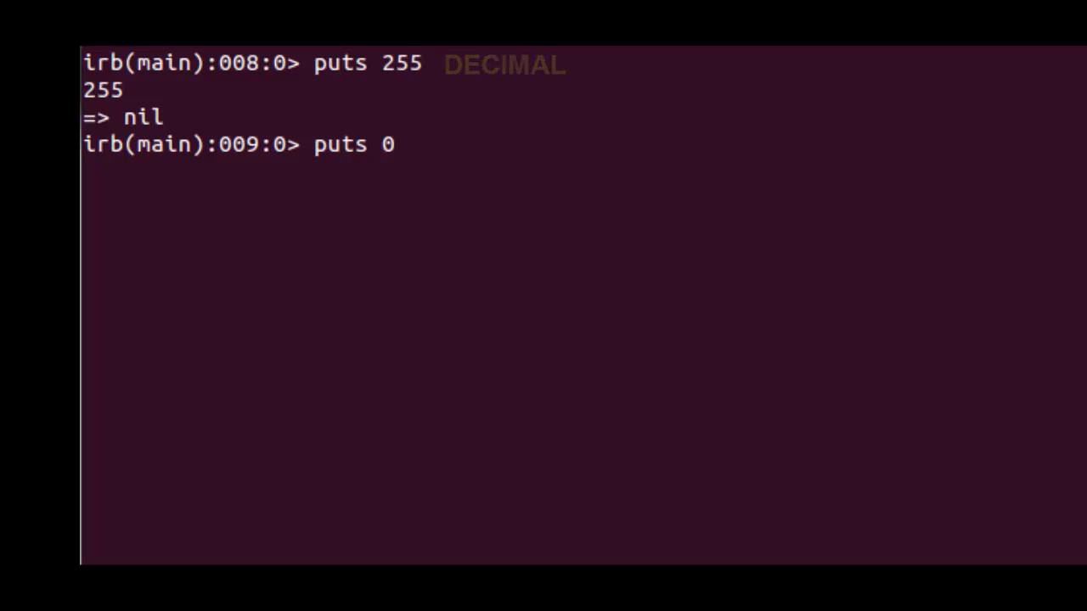
pyautogui.write('377')
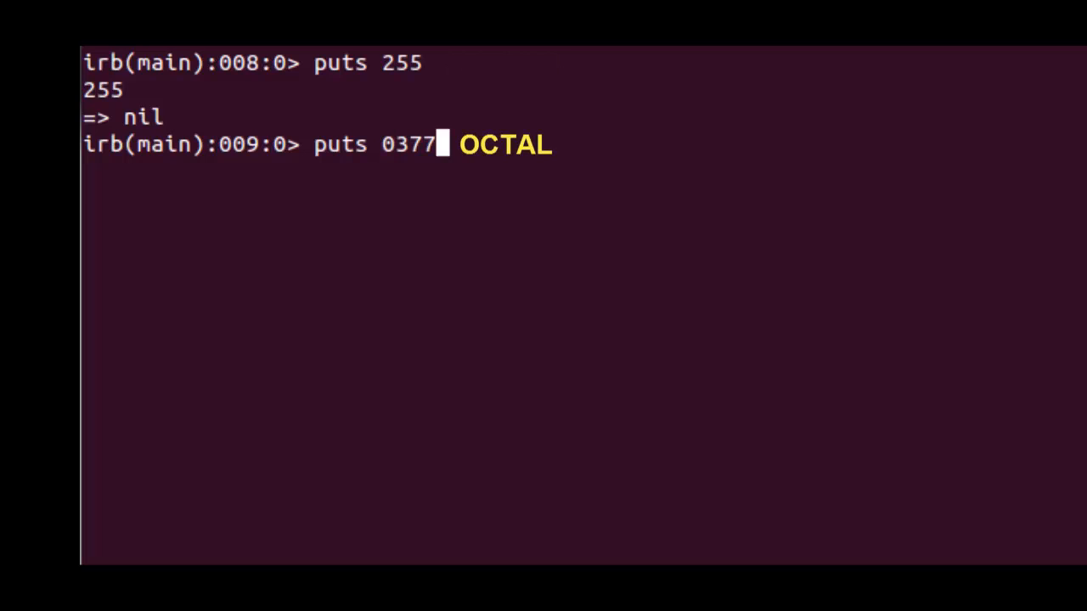
pyautogui.press('Return')
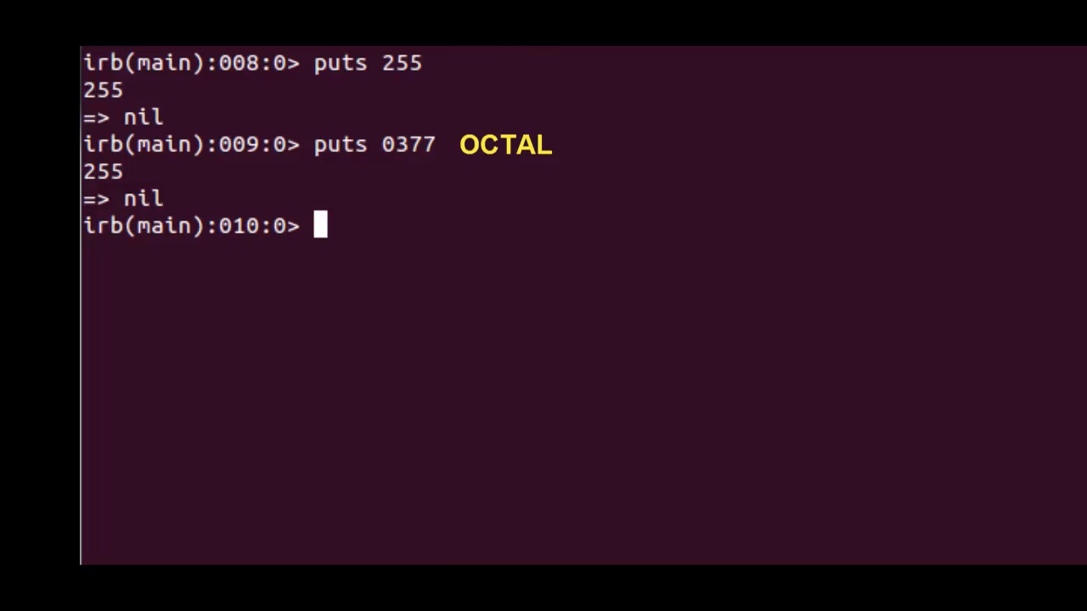
# Print 255 as the binary literal 0b11111111 and the hex literal 0xFF.
pyautogui.write('puts 0377')
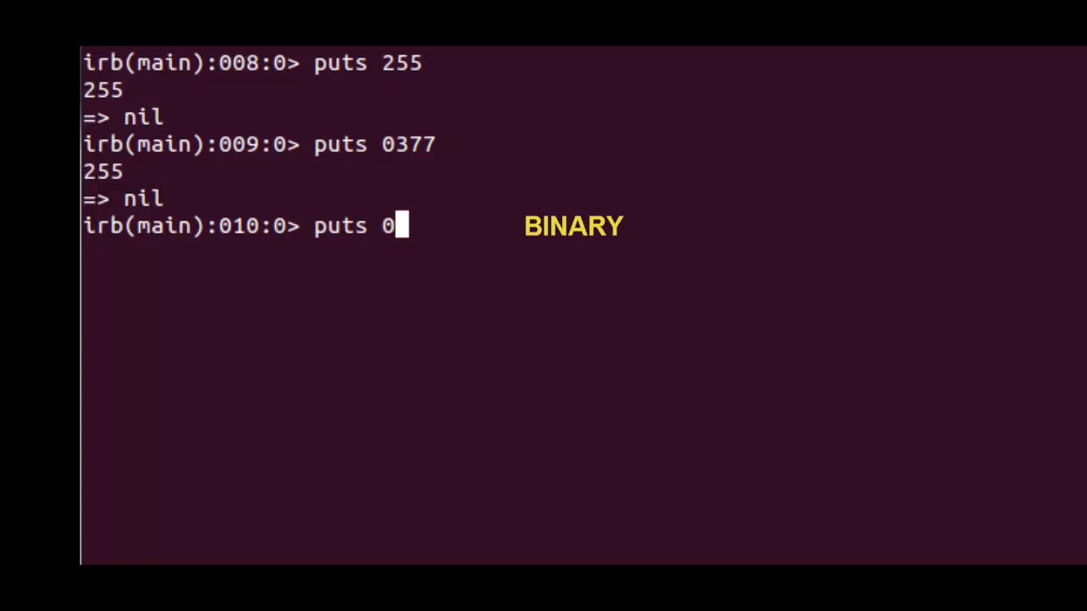
pyautogui.write('b')
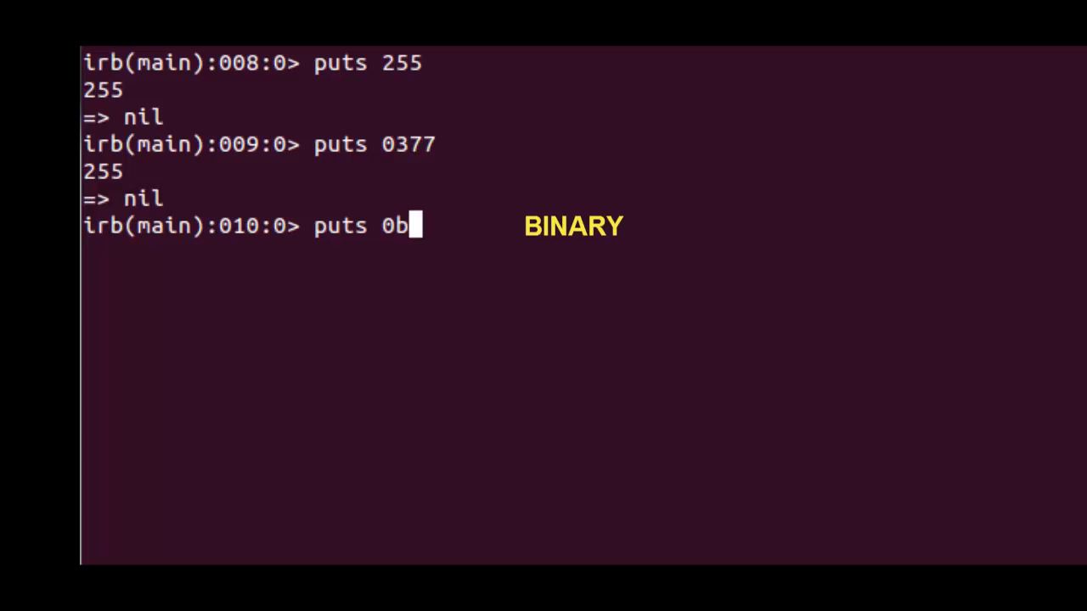
pyautogui.write('11111')
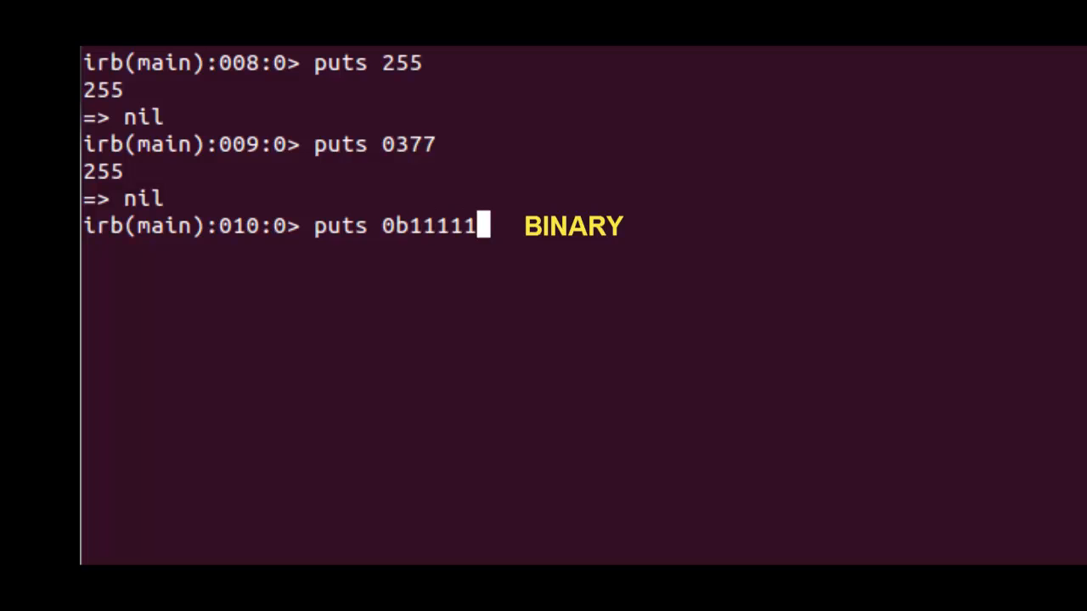
pyautogui.press('Return')
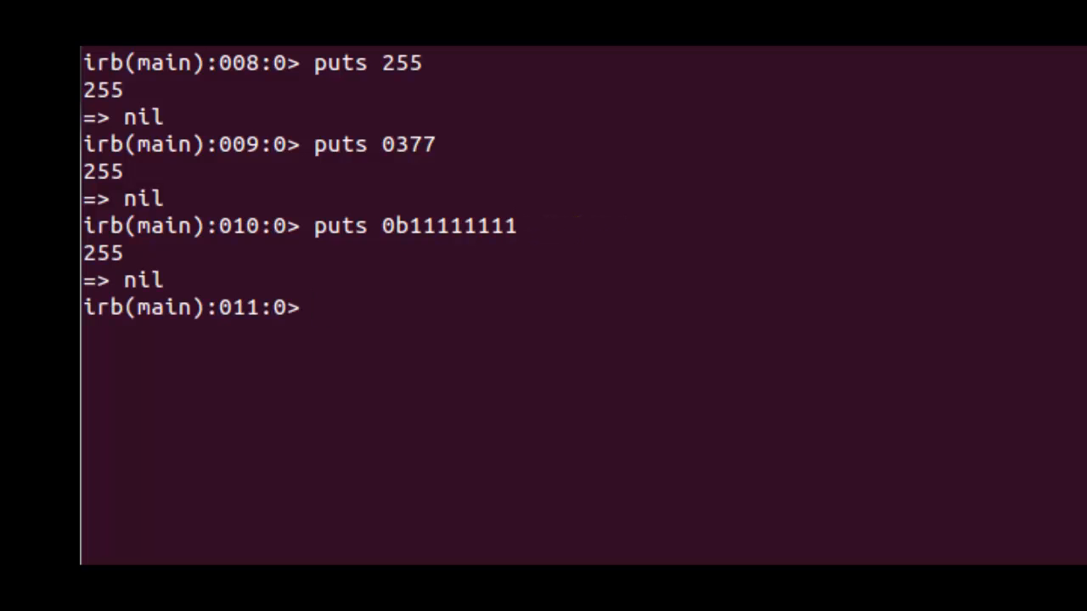
pyautogui.write('puts 0b111HEX')
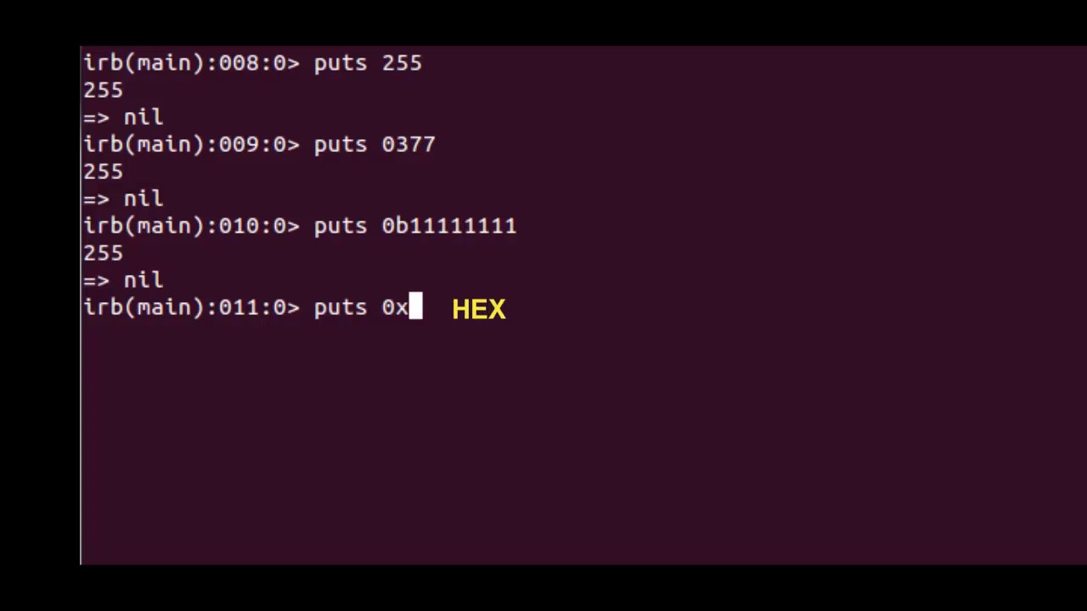
pyautogui.press('Return')
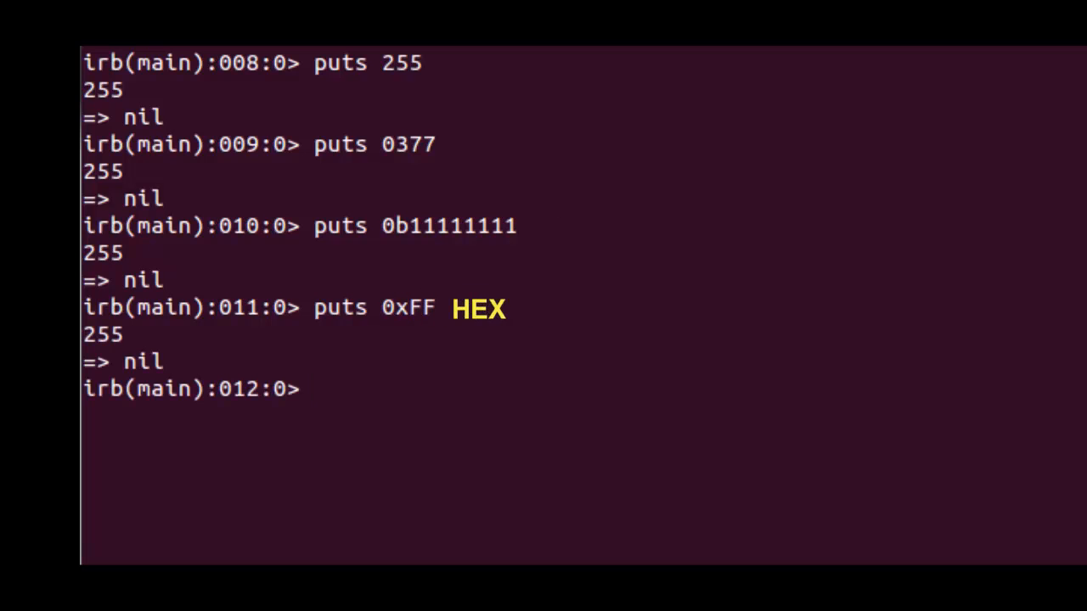